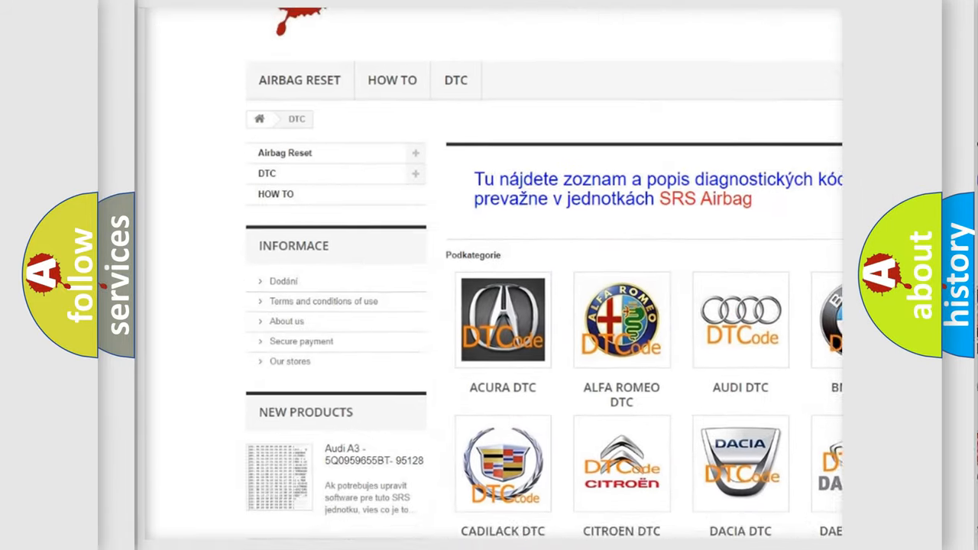
scroll("down", 3)
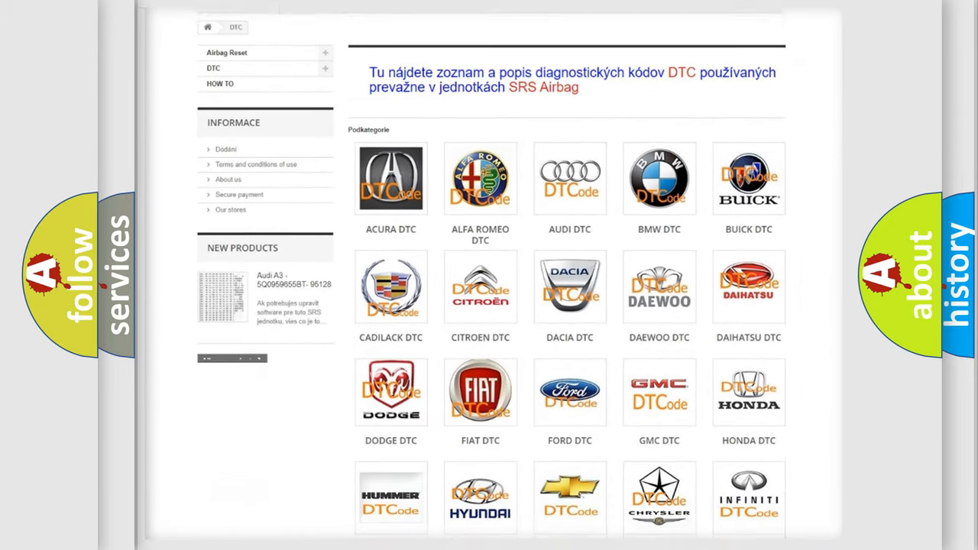
scroll("down", 3)
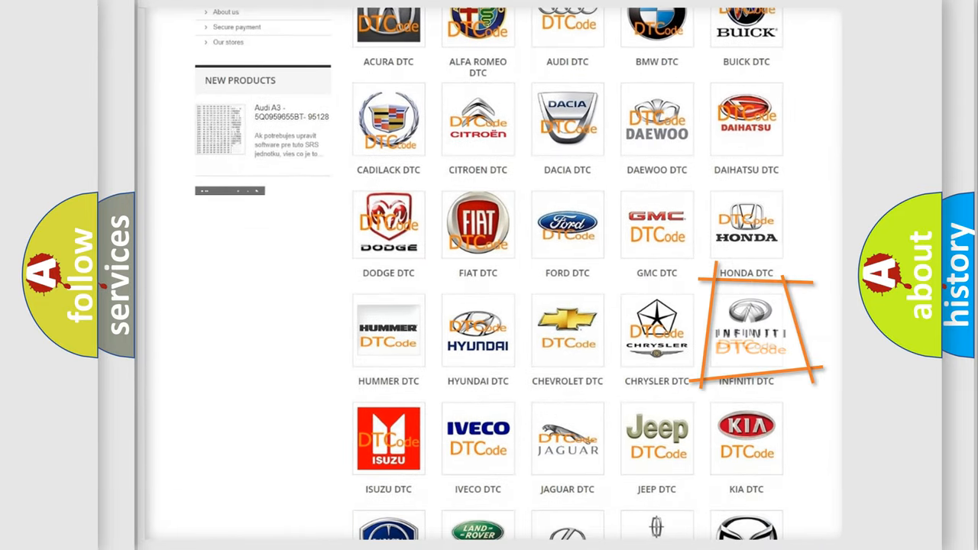